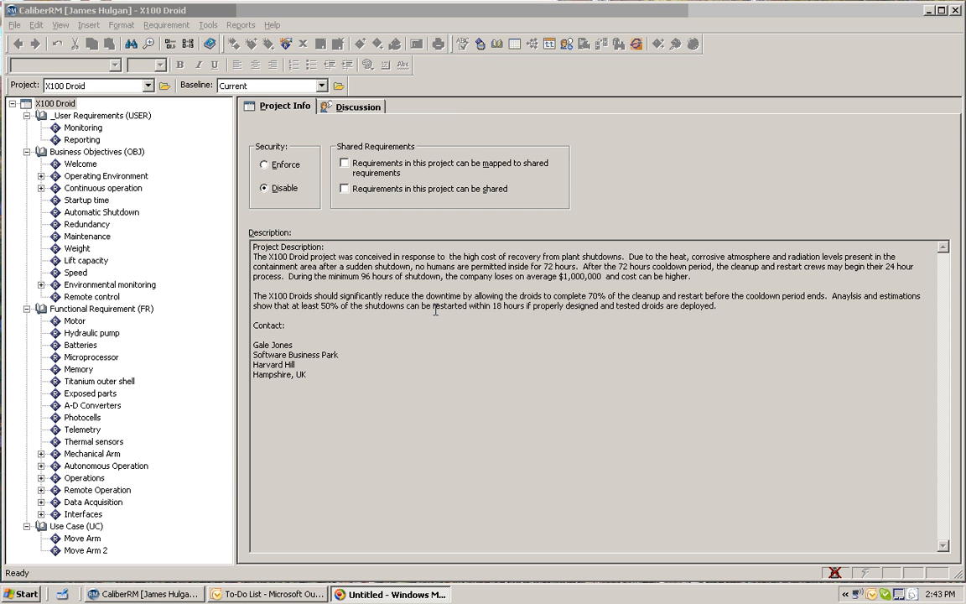
mouse_move(430, 311)
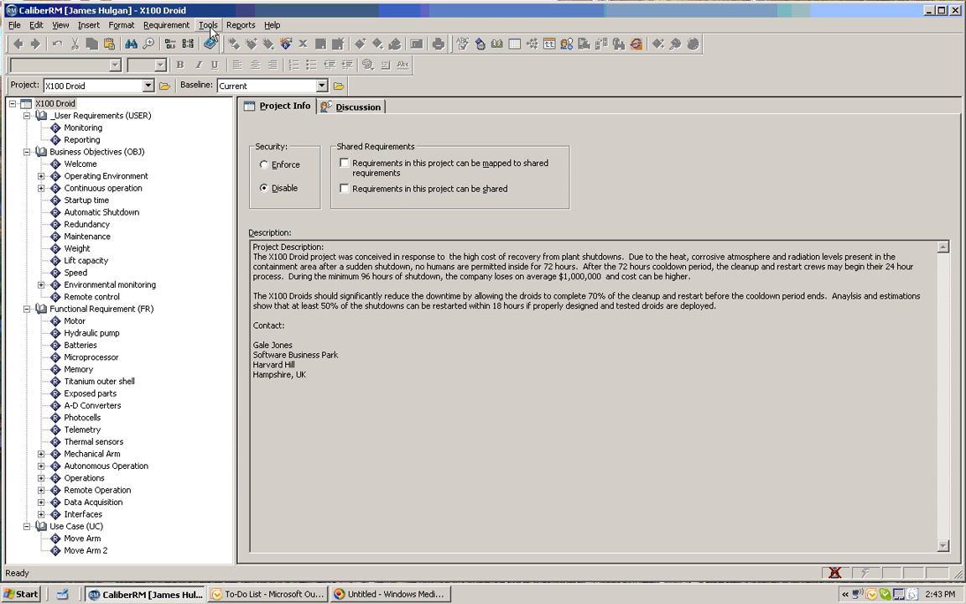
Run Tools > Traceability Matrix with Project Equals X100 Droid for both rows and columns
click(206, 24)
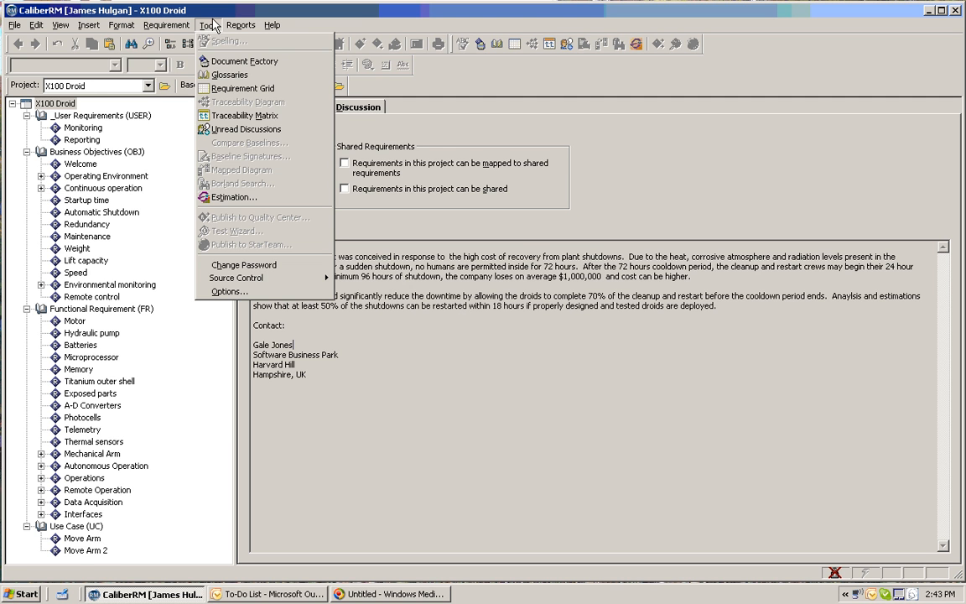
mouse_move(244, 114)
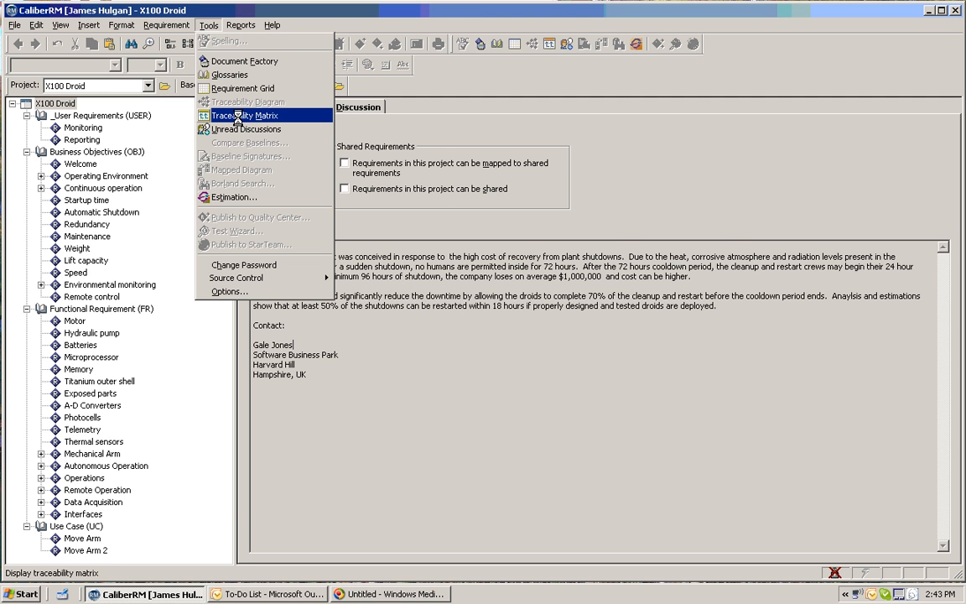
click(245, 114)
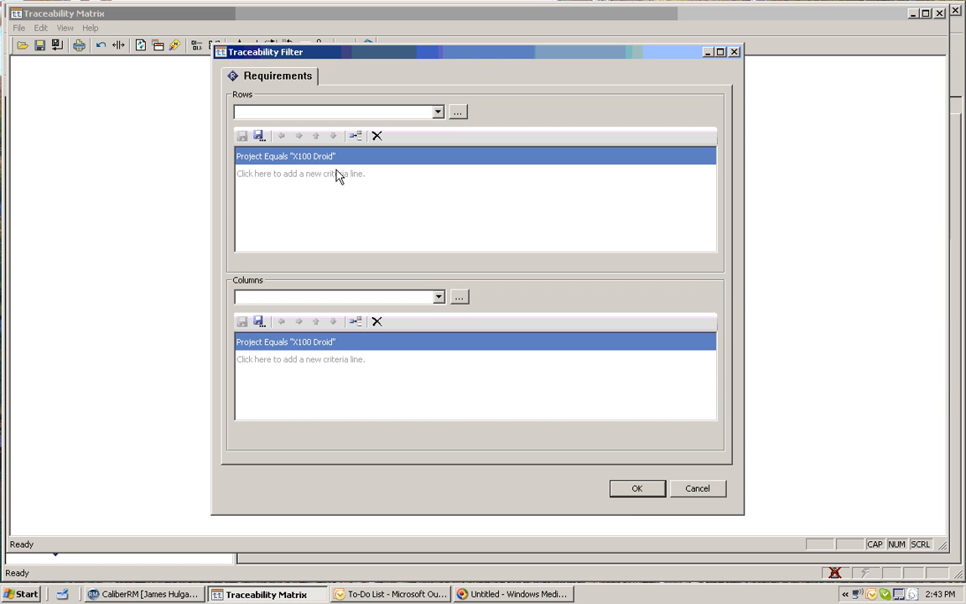
mouse_move(400, 222)
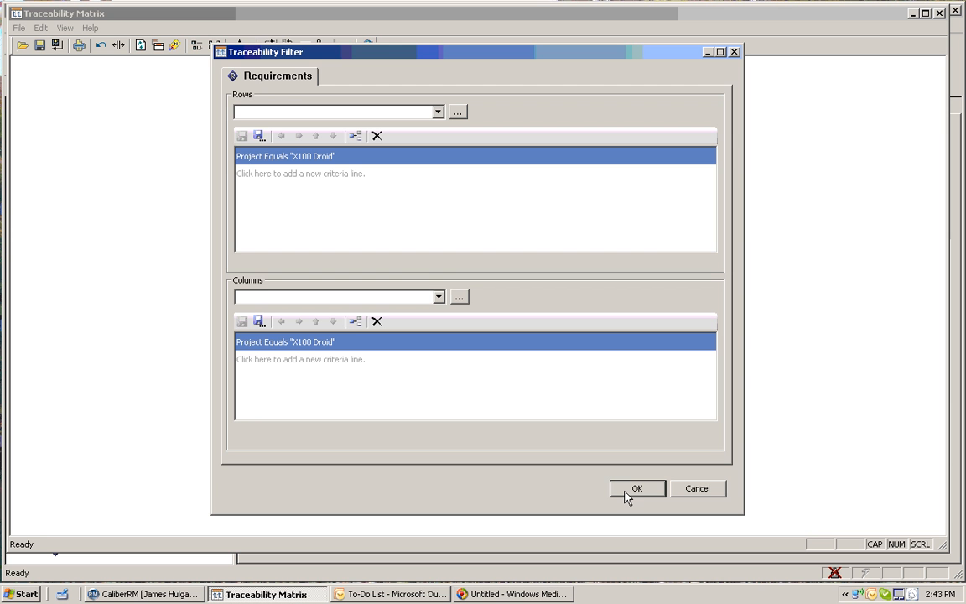
click(636, 488)
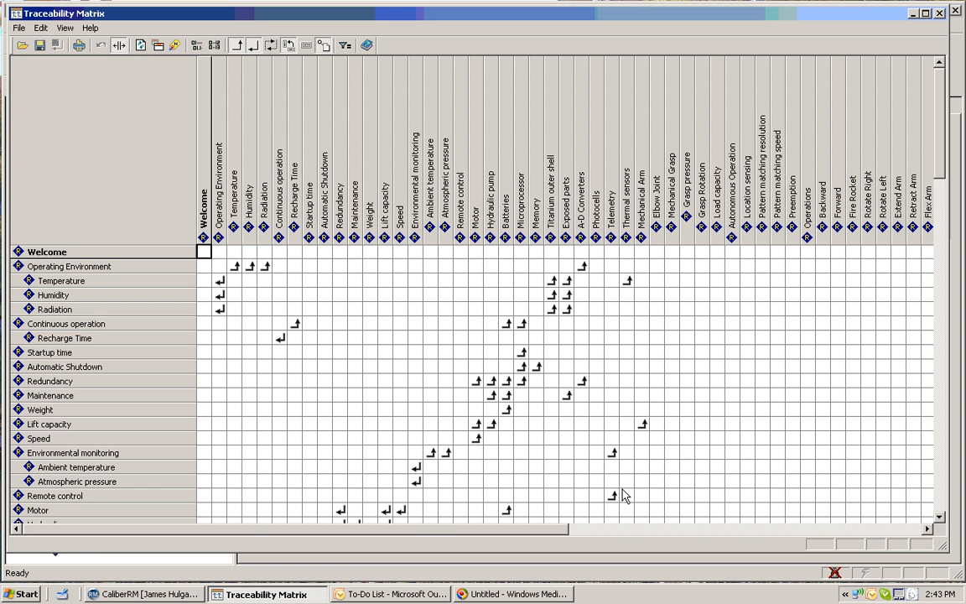
mouse_move(123, 216)
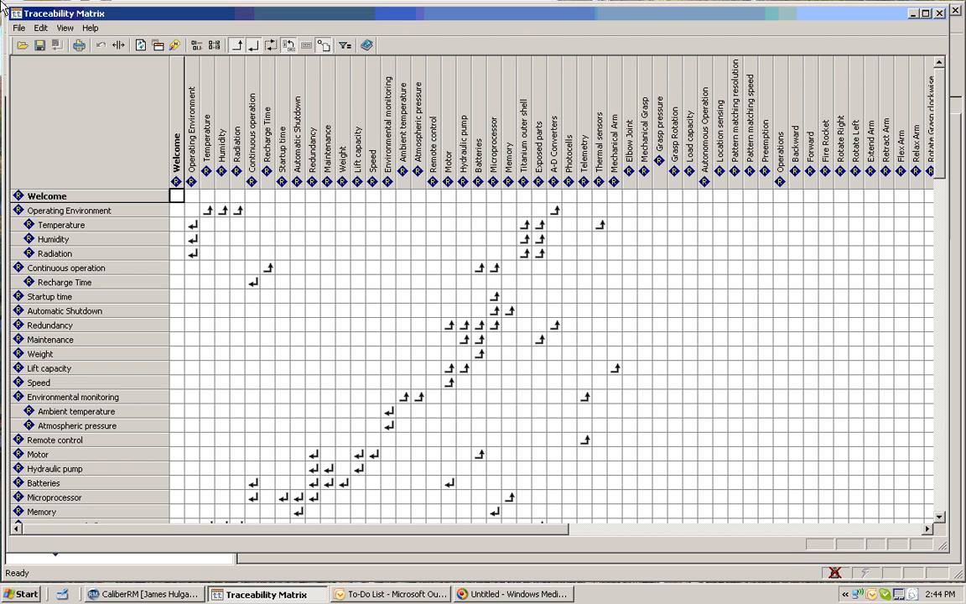
From the matrix's File > Print, choose Print Preview in Traceability Report Setup
click(18, 28)
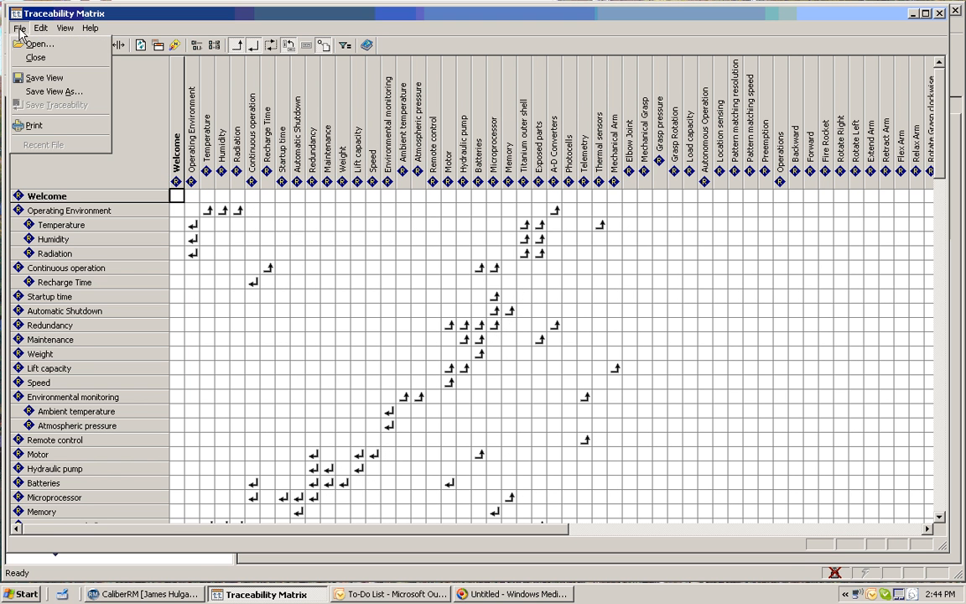
mouse_move(54, 140)
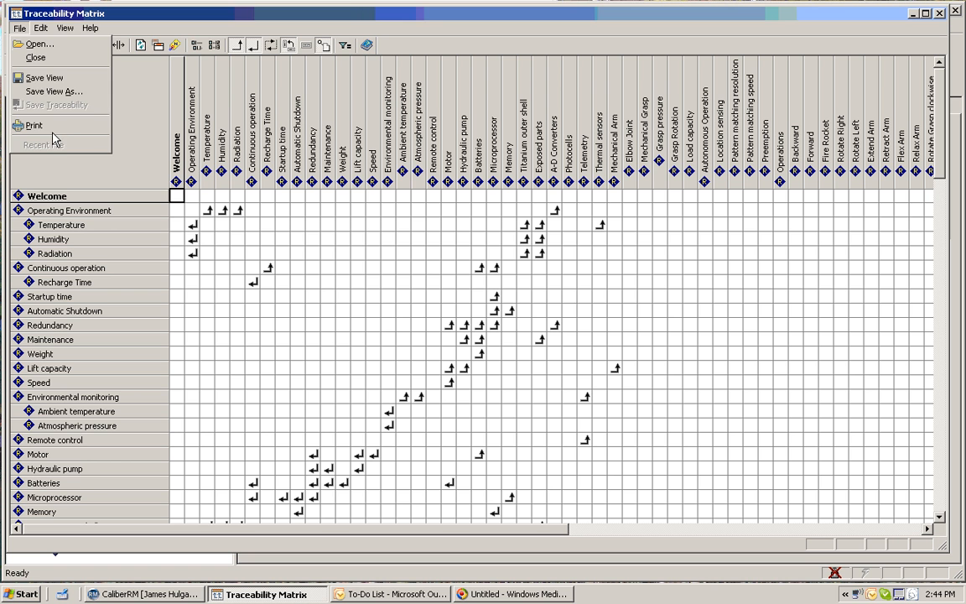
click(34, 124)
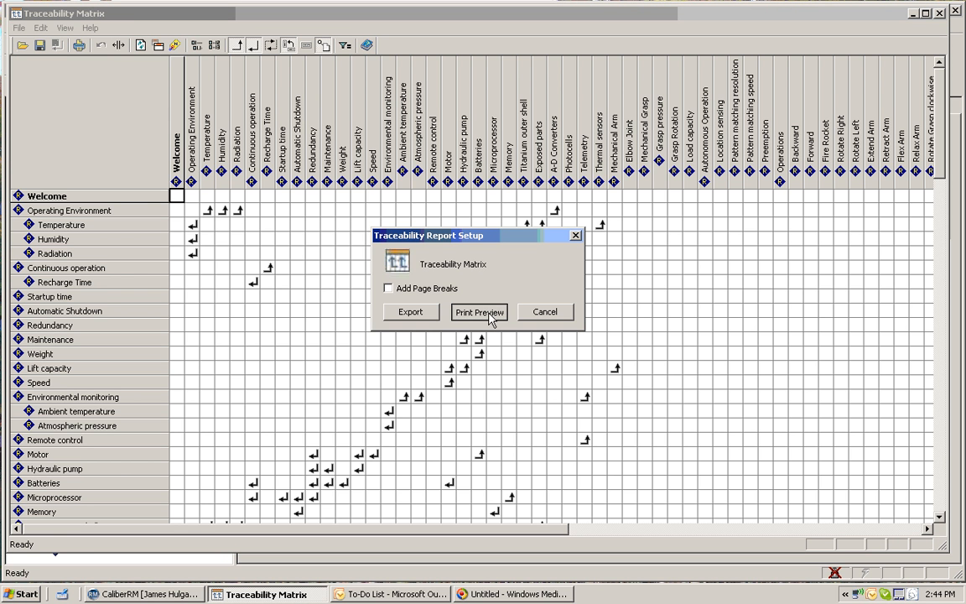
click(479, 311)
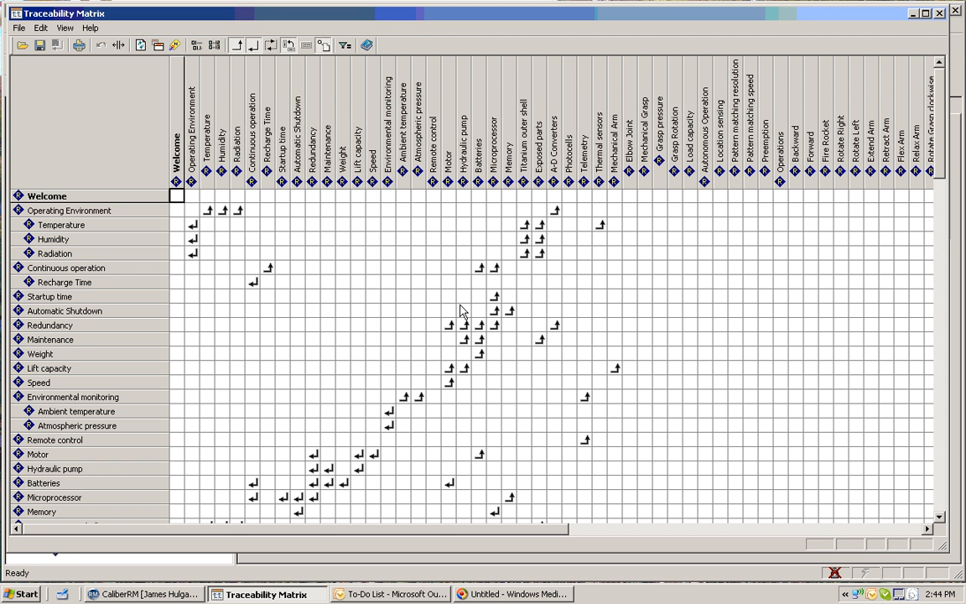
mouse_move(456, 304)
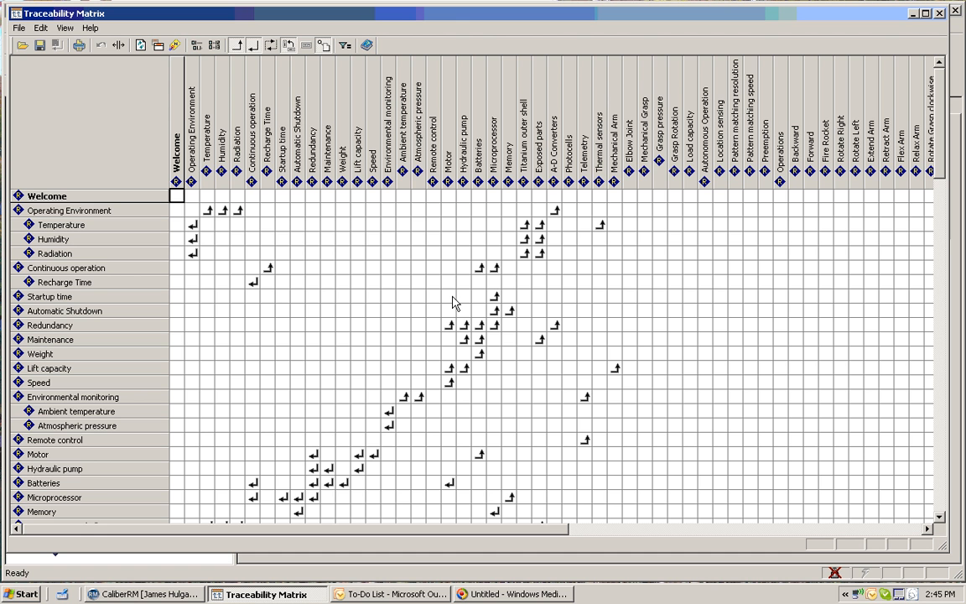
mouse_move(436, 298)
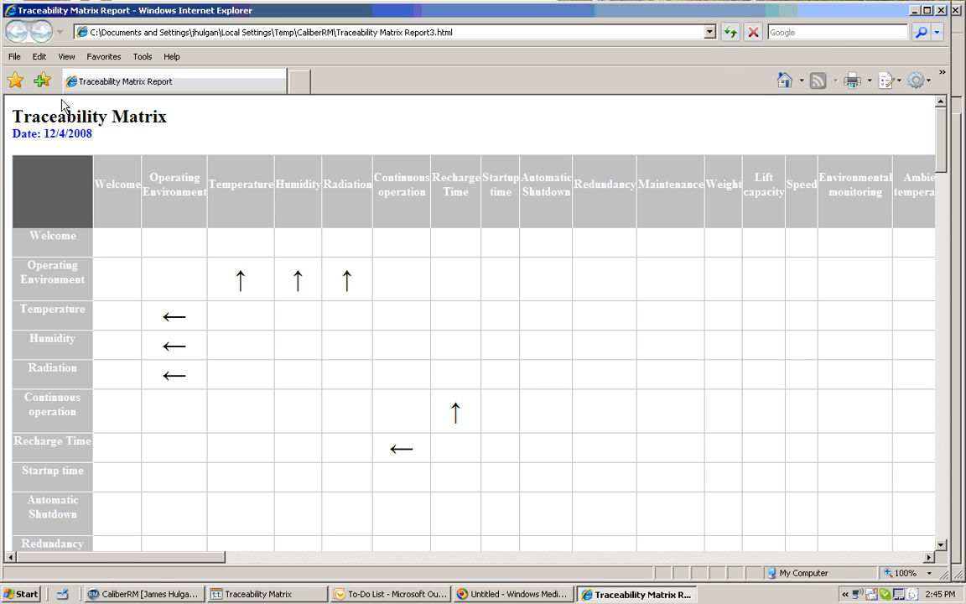
Select all contents of the Traceability Matrix Report page via Edit > Select All
click(38, 56)
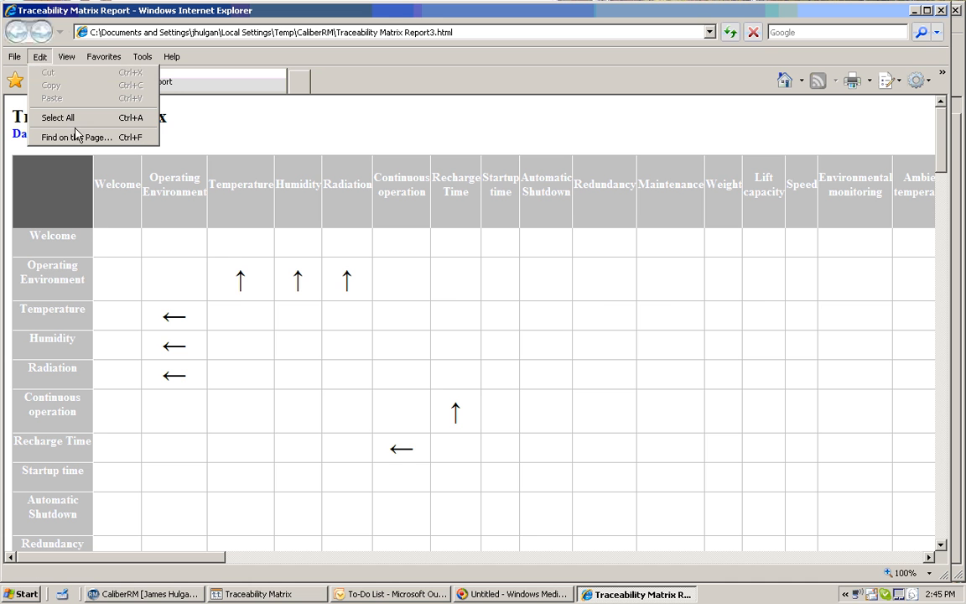
click(58, 117)
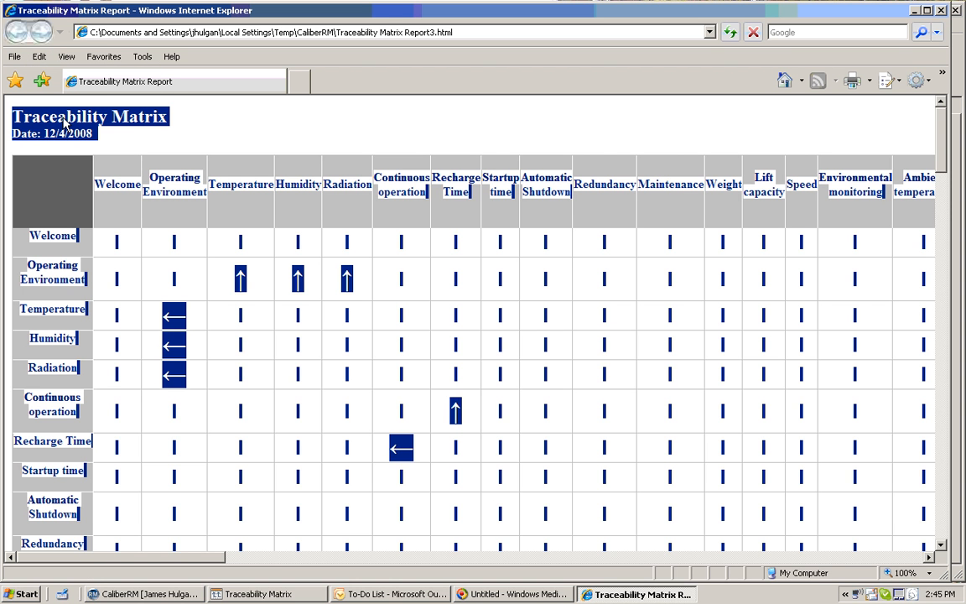
mouse_move(75, 197)
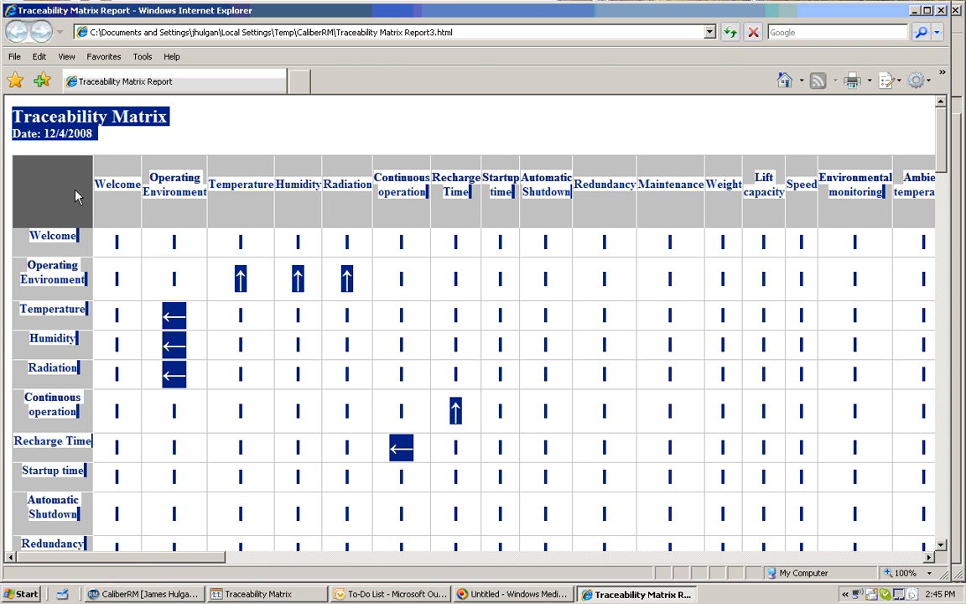
Bring up the Windows Start menu to launch Microsoft Office Excel 2007
click(21, 593)
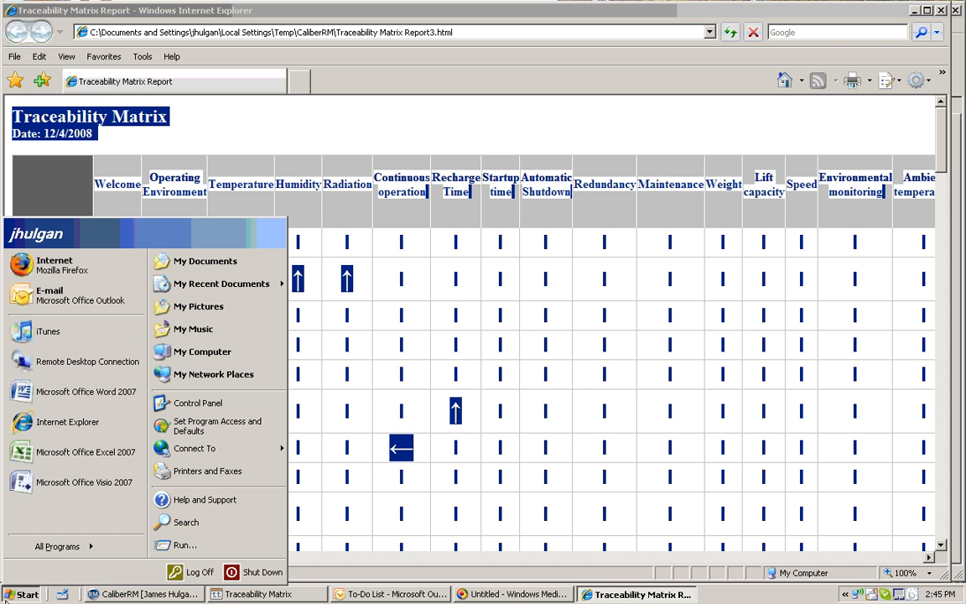
mouse_move(84, 452)
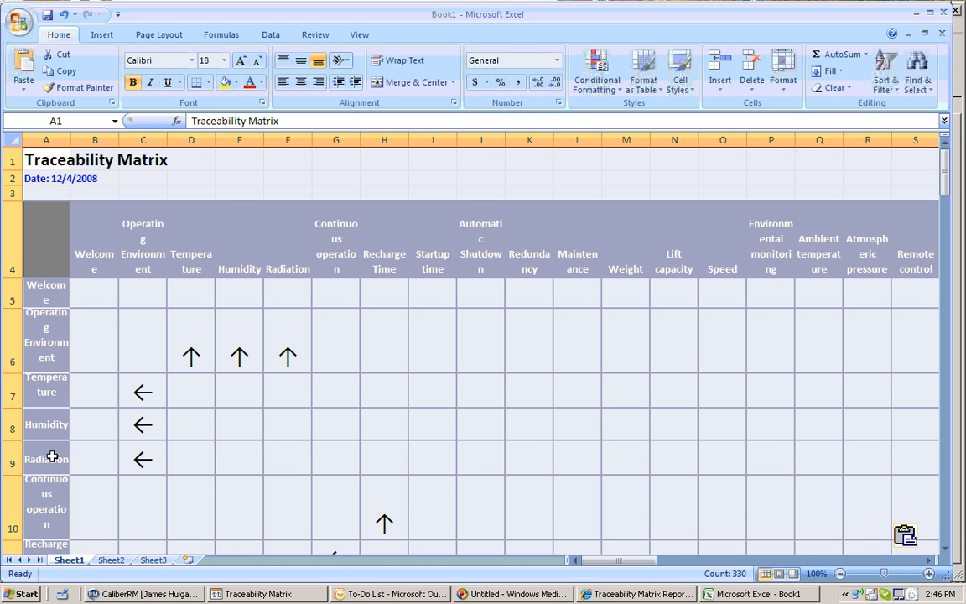
mouse_move(215, 229)
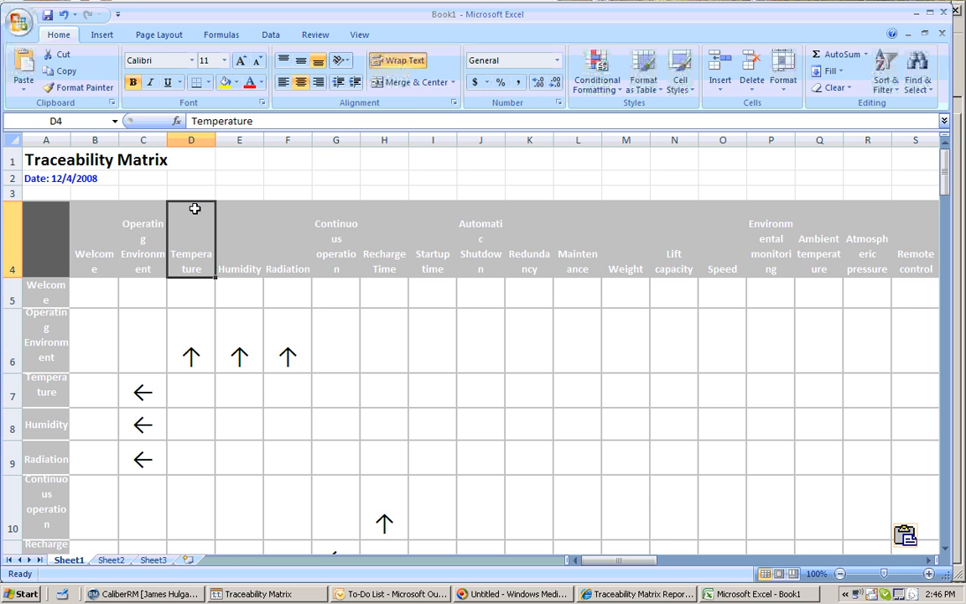
mouse_move(190, 211)
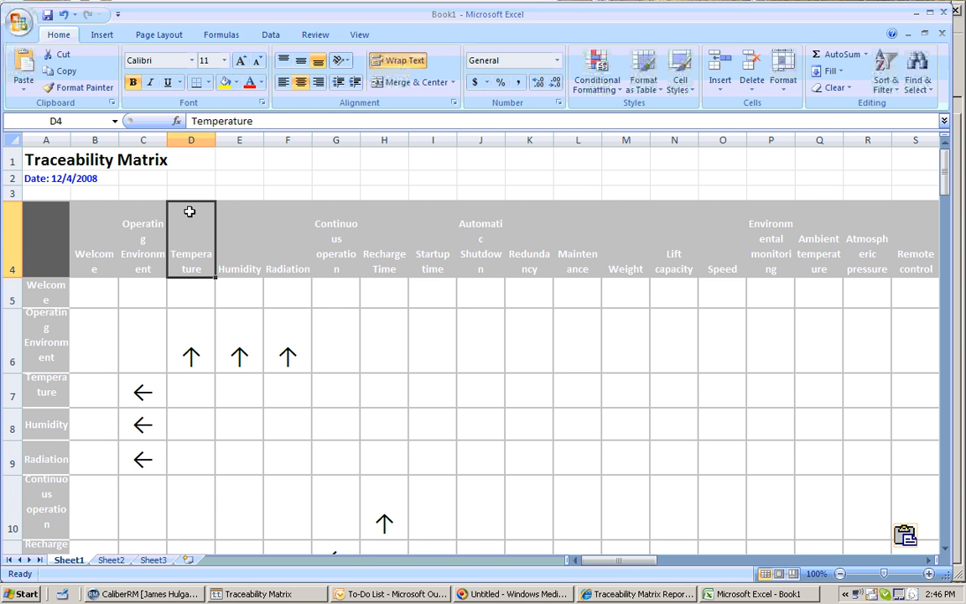
mouse_move(189, 212)
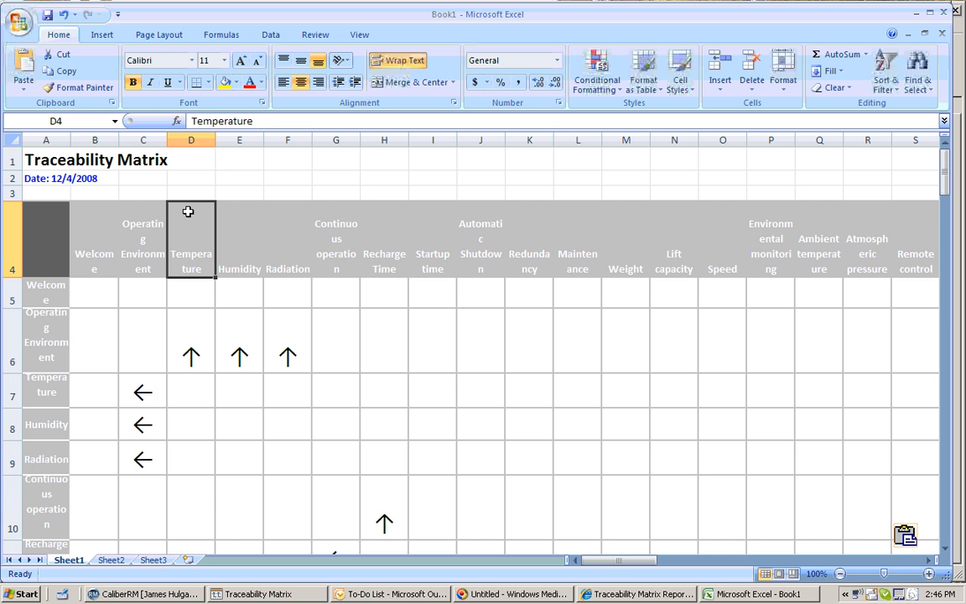
mouse_move(195, 224)
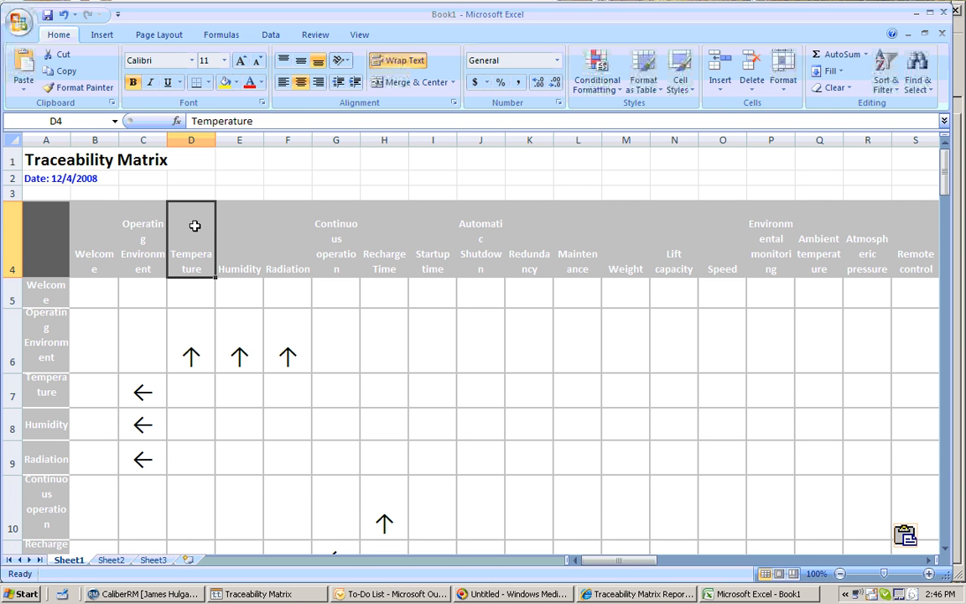